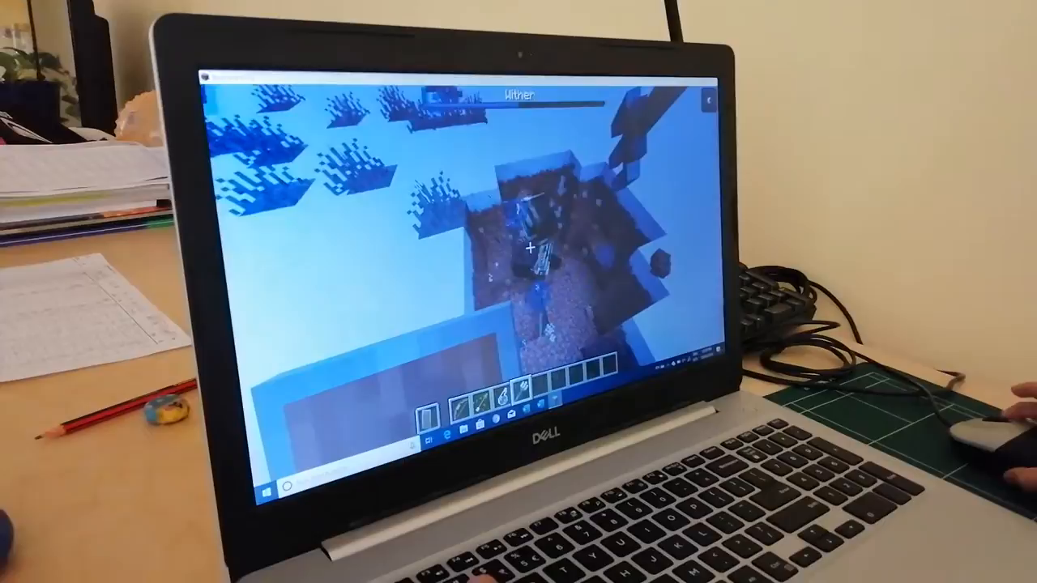
- Fight the Wither in the pit, then bring up the creative item inventory with E
key("e")
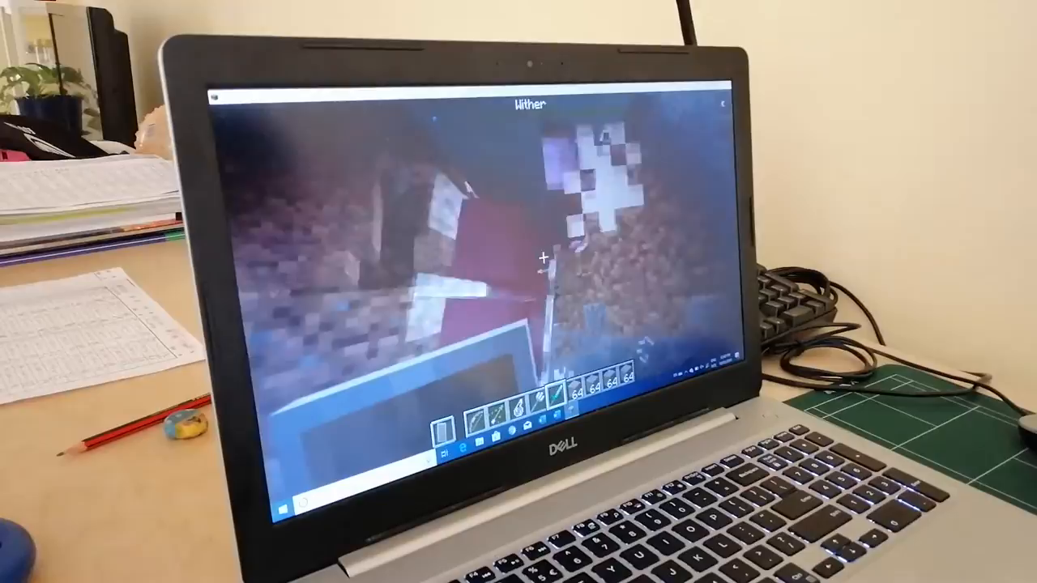
key("e")
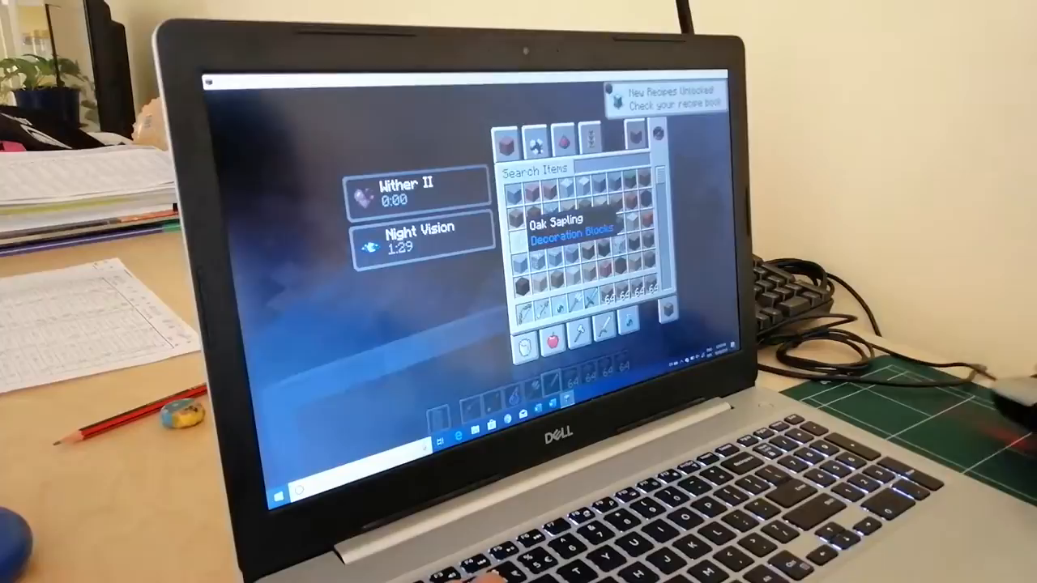